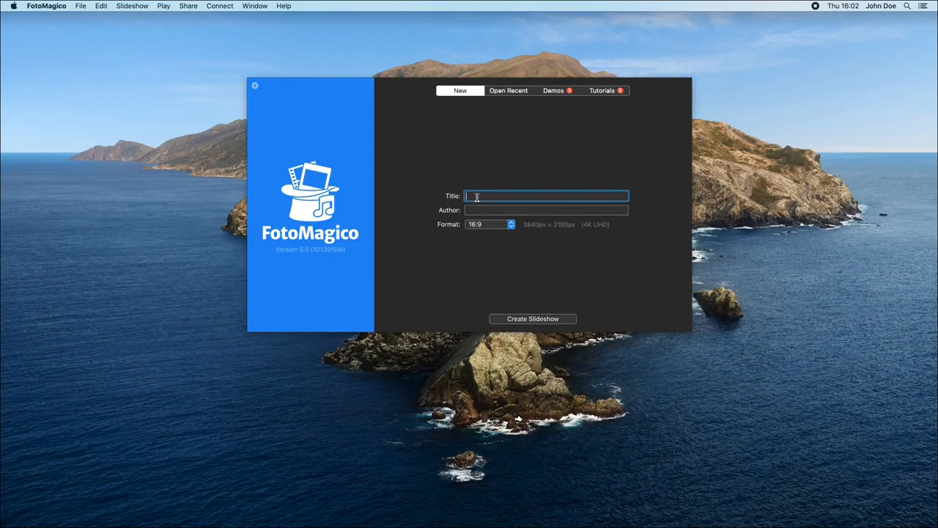
# Create a 16:9 slideshow titled 'My First Slideshow' with John Doe as author
pyautogui.write('My First Slideshow')
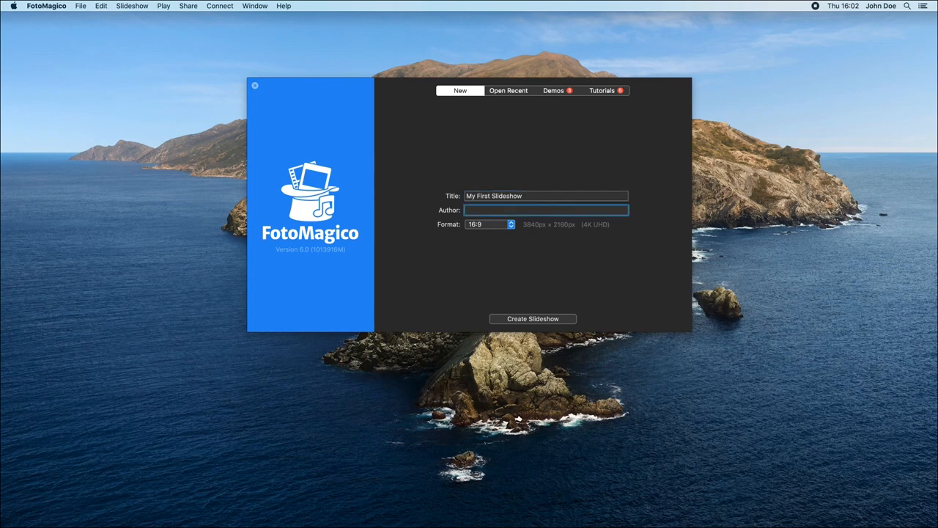
pyautogui.write('John Doe')
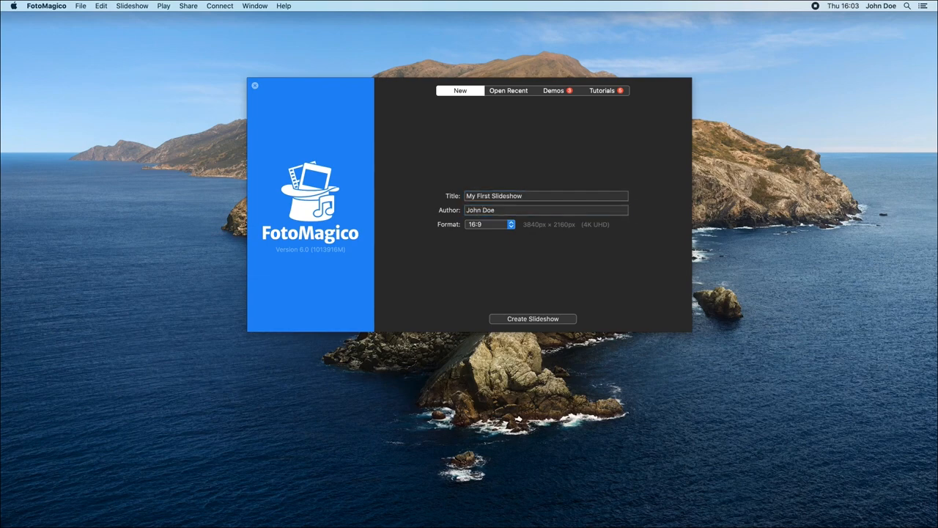
pyautogui.click(532, 318)
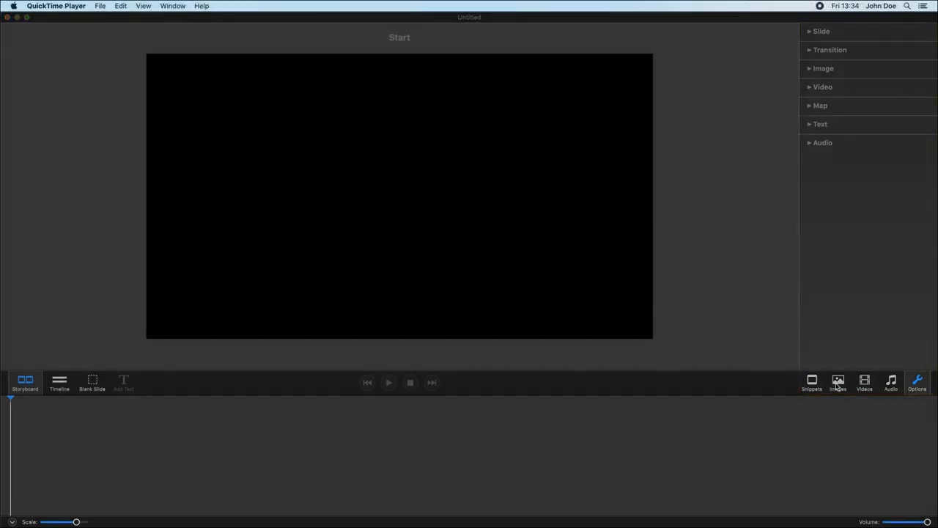
# Add 19 demo travel photos as slides, then play and stop a preview
pyautogui.click(838, 381)
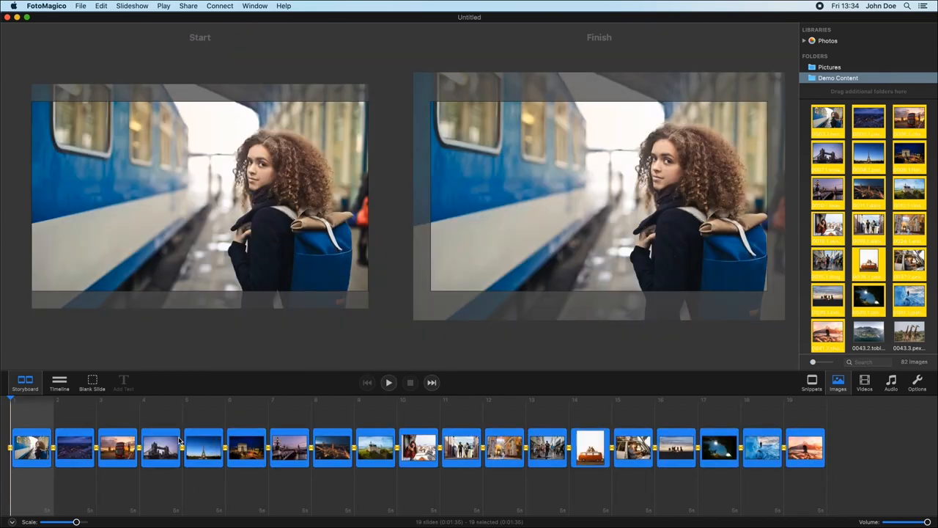
pyautogui.click(389, 382)
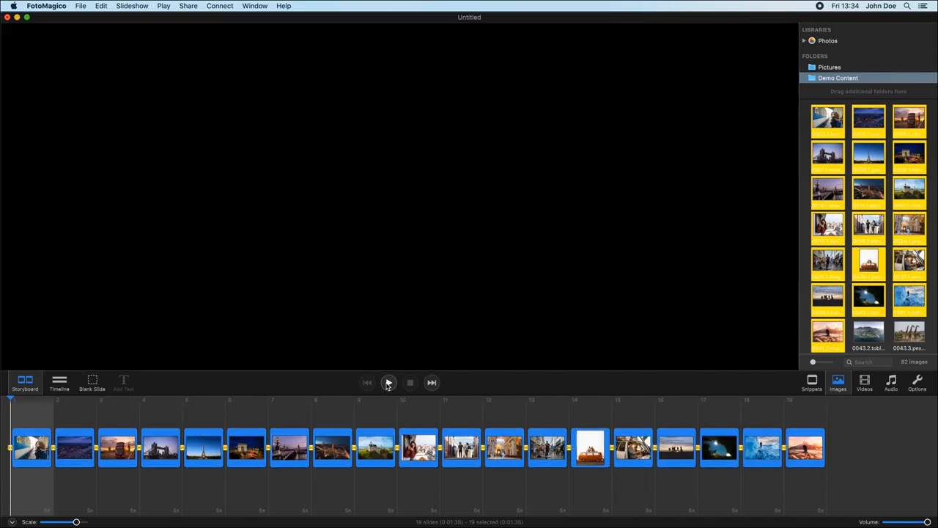
pyautogui.click(388, 382)
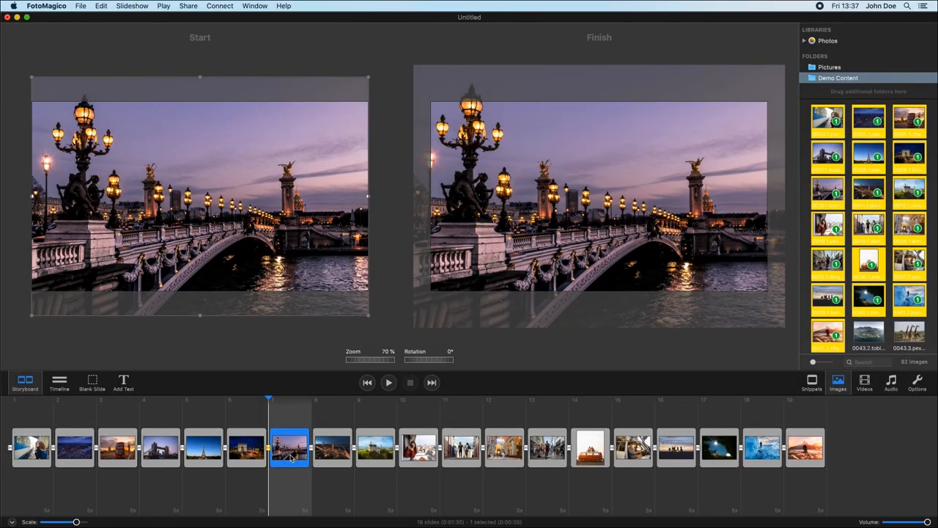
# Move the Paris bridge slide and reframe the Eiffel Tower's start and finish for a slow zoom
pyautogui.click(224, 447)
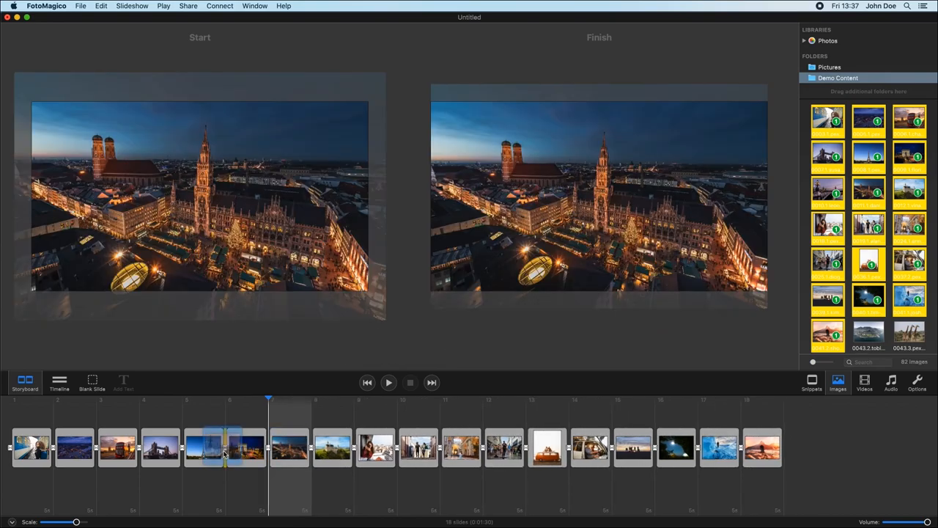
pyautogui.click(203, 447)
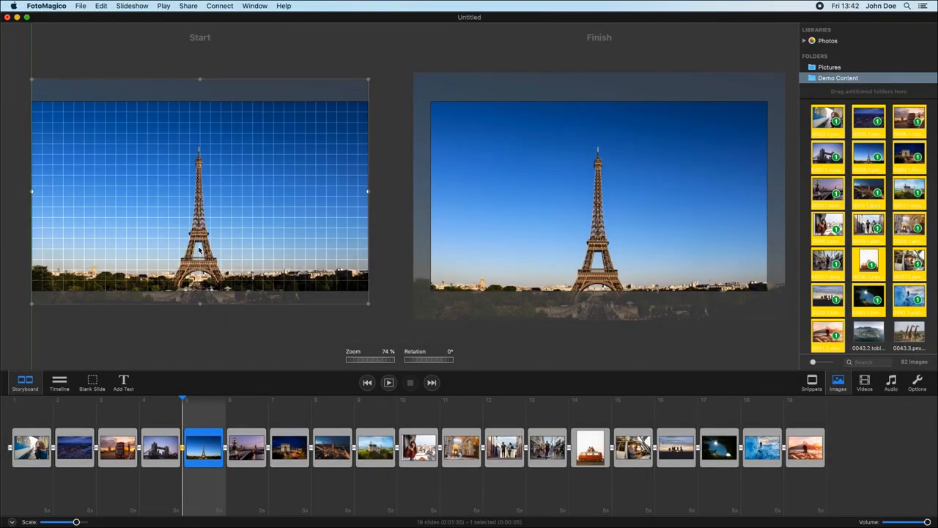
pyautogui.moveTo(200, 249); pyautogui.dragTo(199, 236)
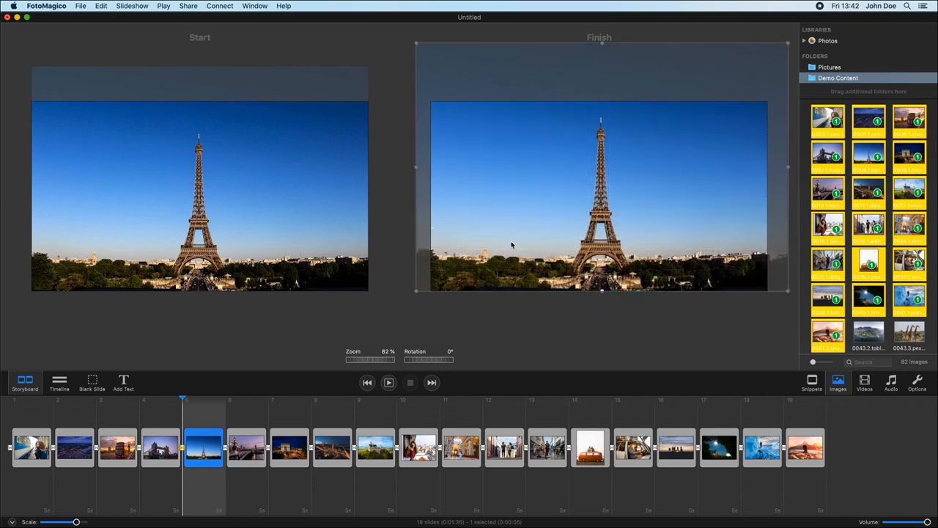
pyautogui.moveTo(370, 359); pyautogui.dragTo(359, 359)
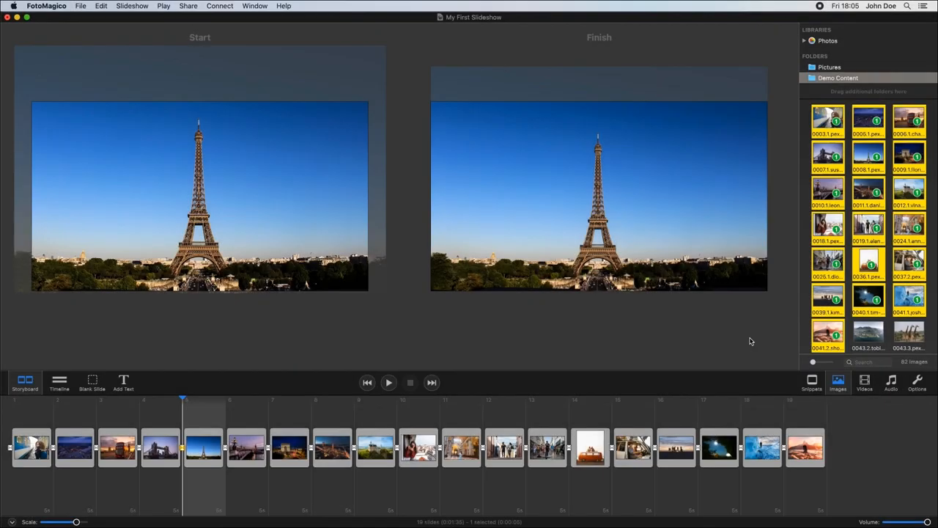
# Add the Cheerful 'Airplane Mode' music track and play the slideshow with music
pyautogui.click(811, 380)
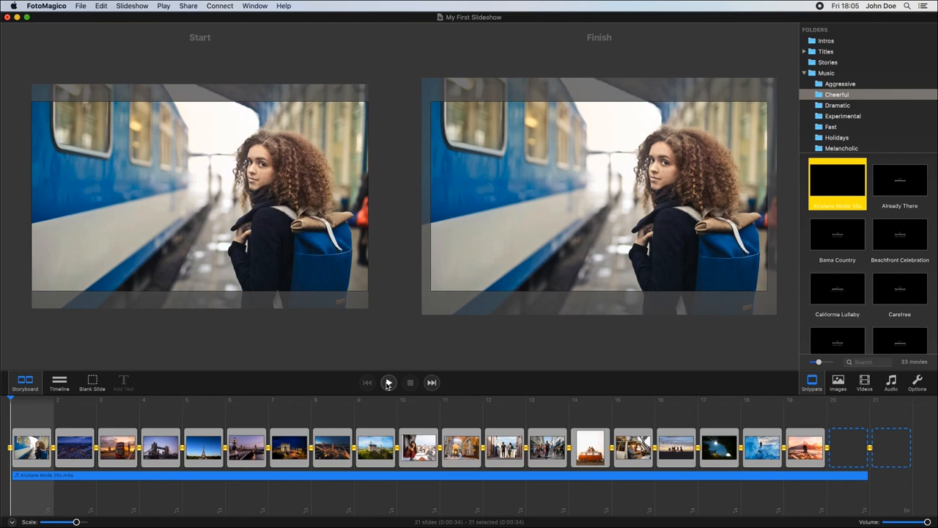
pyautogui.click(388, 381)
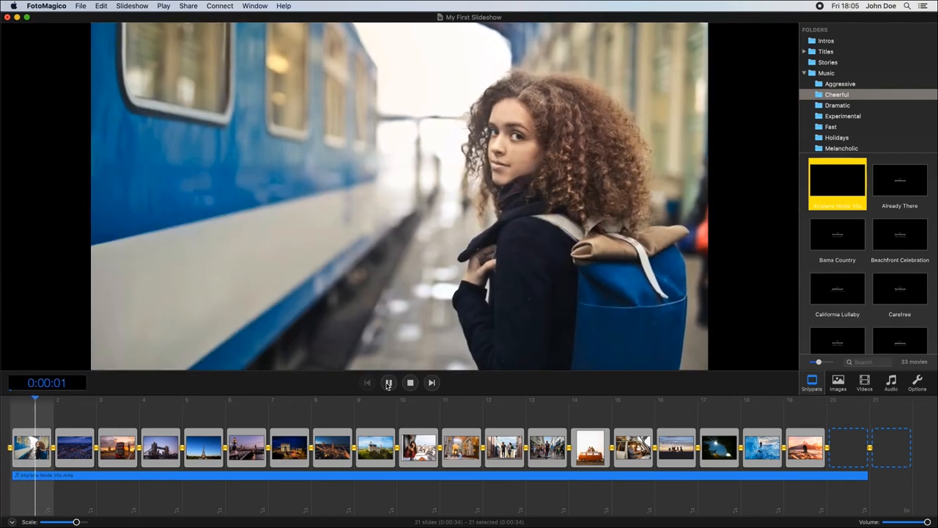
pyautogui.click(388, 382)
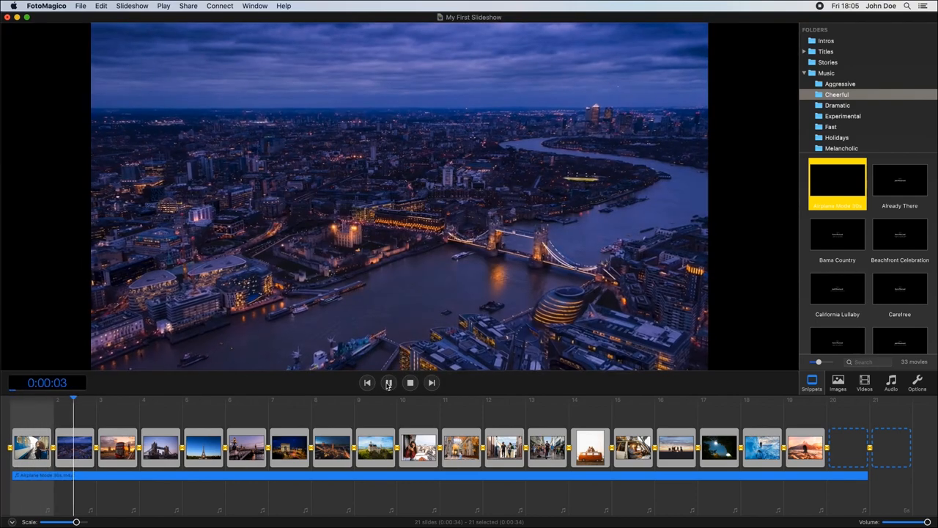
pyautogui.click(388, 381)
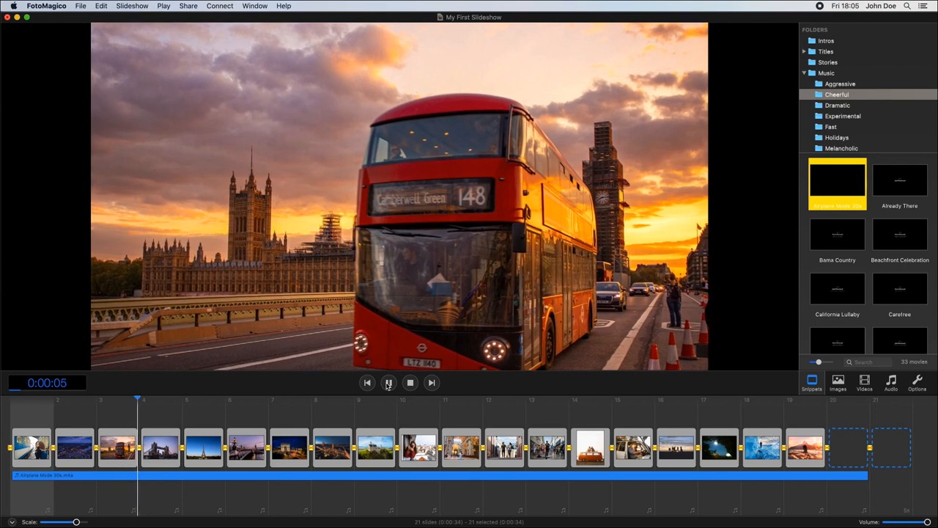
pyautogui.click(387, 382)
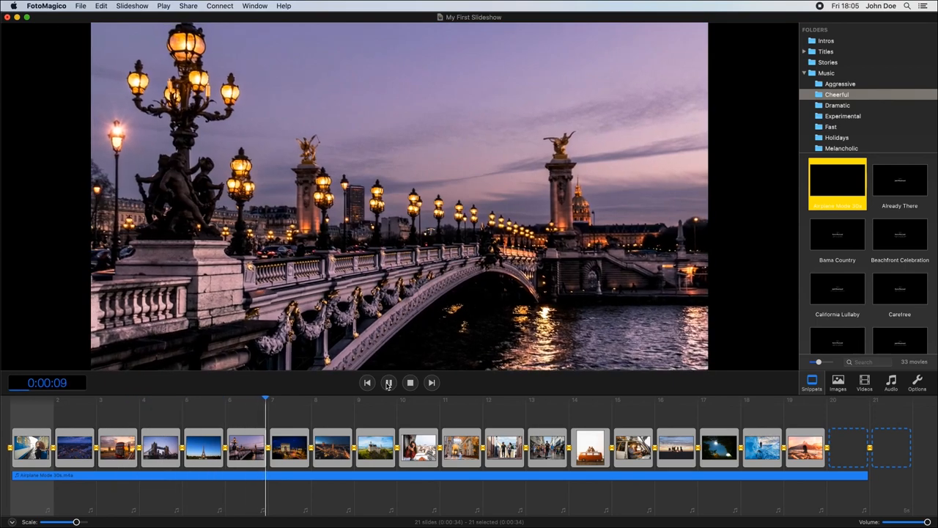
pyautogui.click(388, 382)
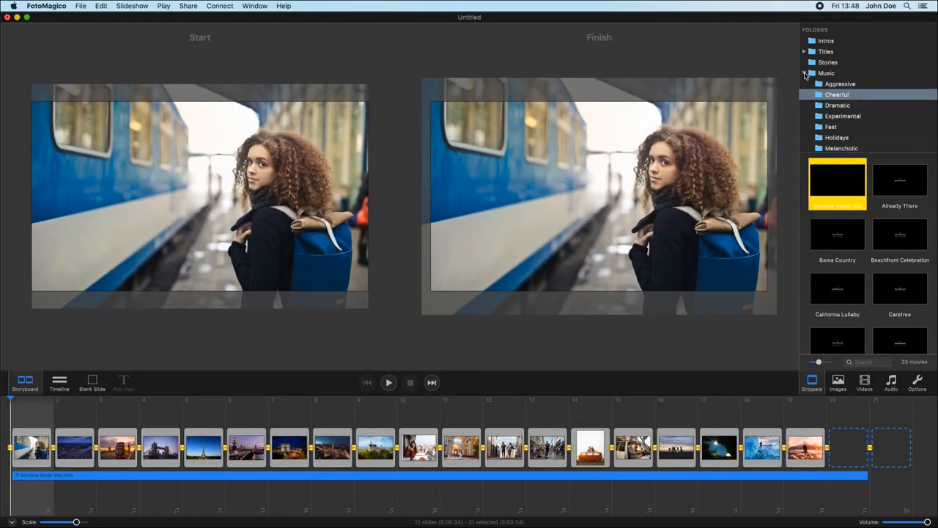
# Place the Mountain intro at the start and a credits snippet at the end
pyautogui.click(826, 40)
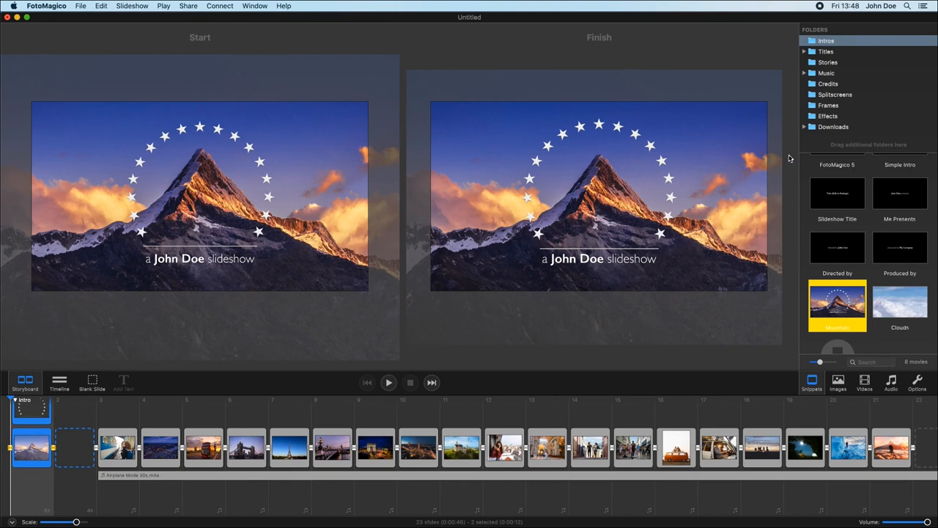
pyautogui.click(828, 83)
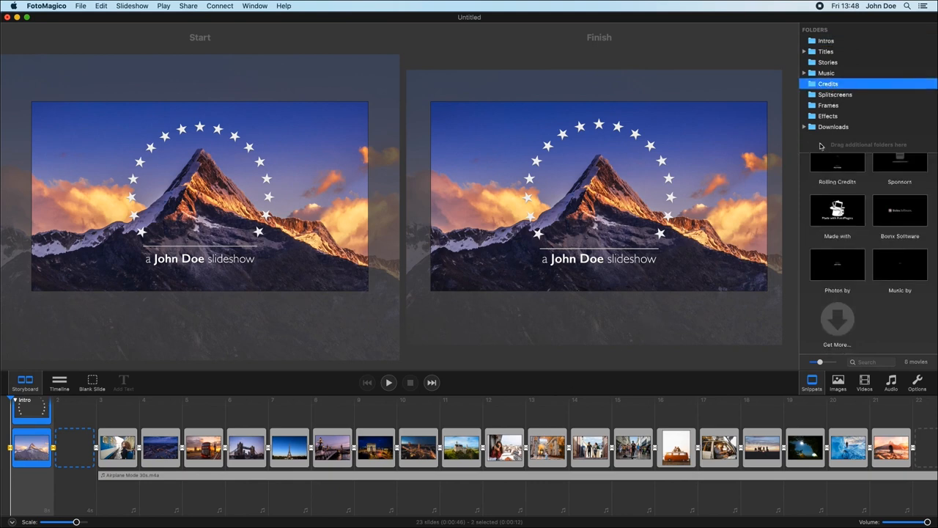
pyautogui.scroll(-3)
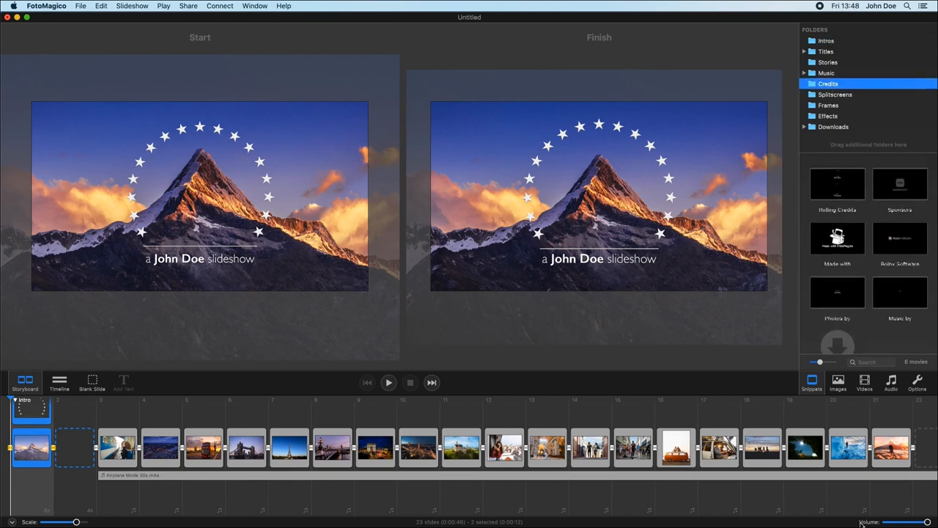
pyautogui.click(837, 183)
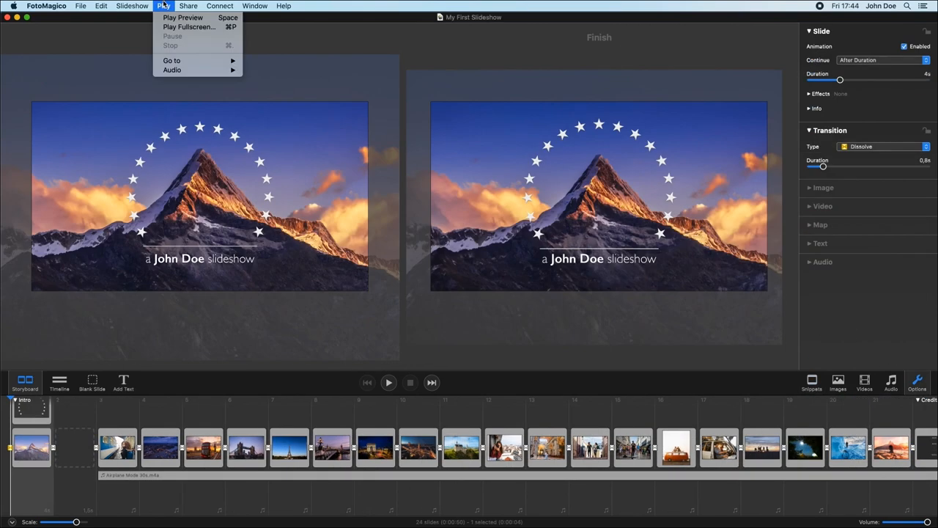
# Preview the roughly 56-second, twenty-four-slide slideshow
pyautogui.click(189, 27)
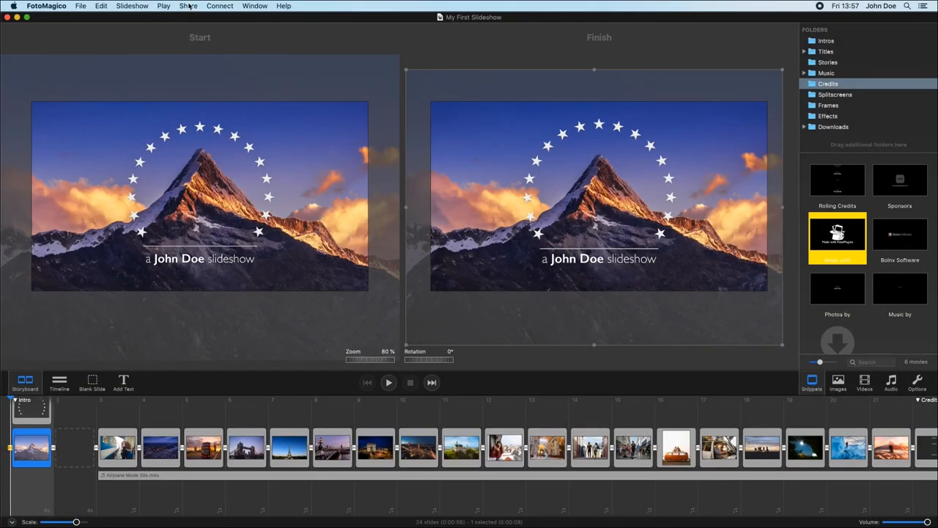
# Log in to YouTube, keep 1080p at 30 fps, and choose the Desktop as destination
pyautogui.click(188, 6)
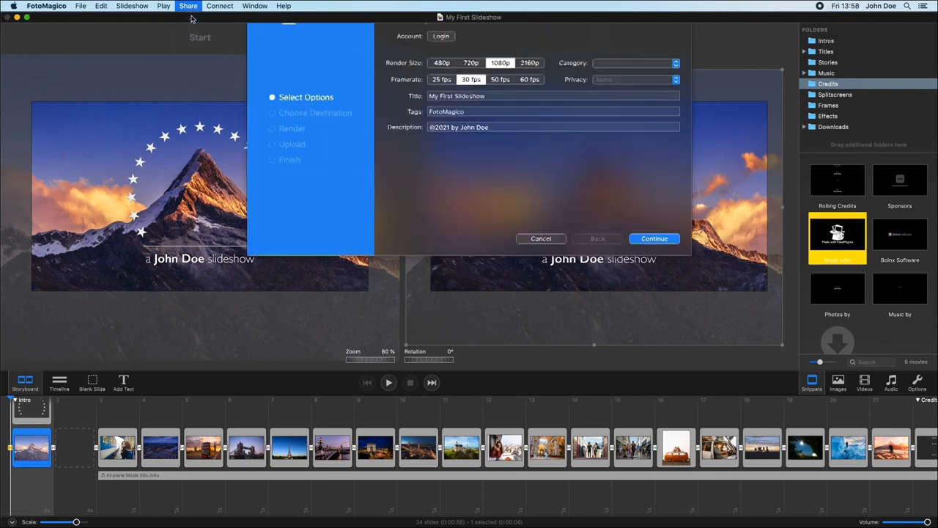
pyautogui.click(440, 35)
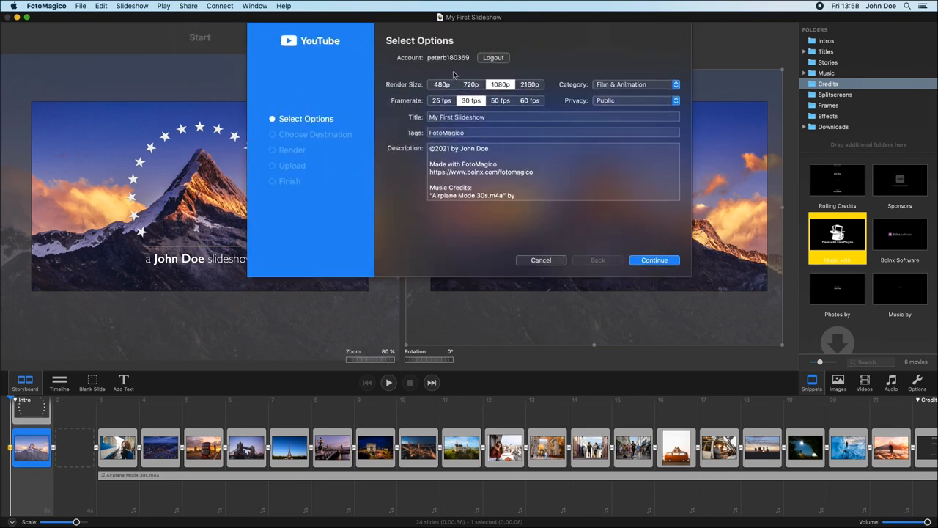
pyautogui.moveTo(654, 260)
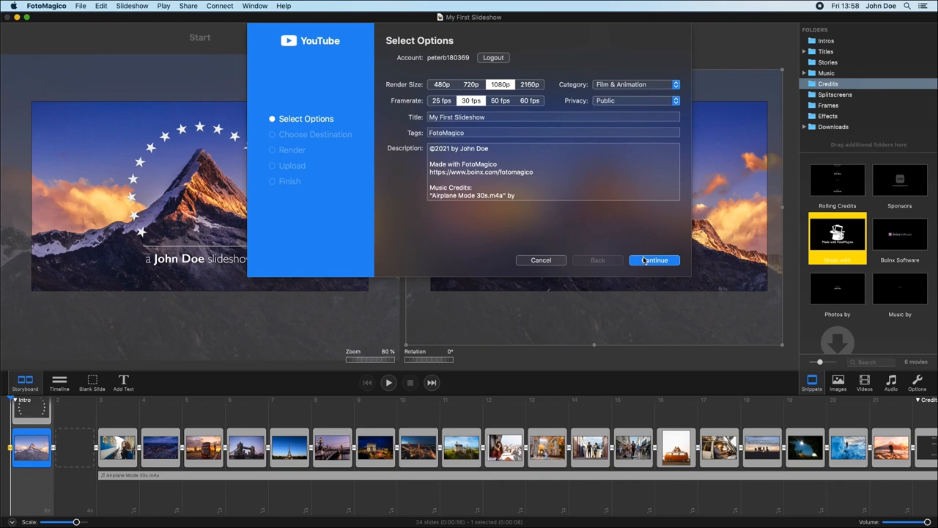
pyautogui.click(654, 260)
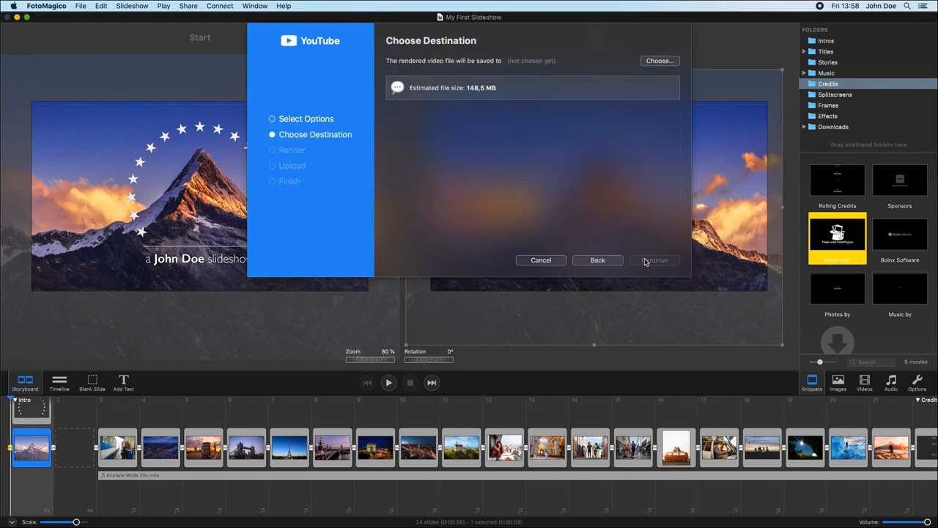
pyautogui.click(659, 60)
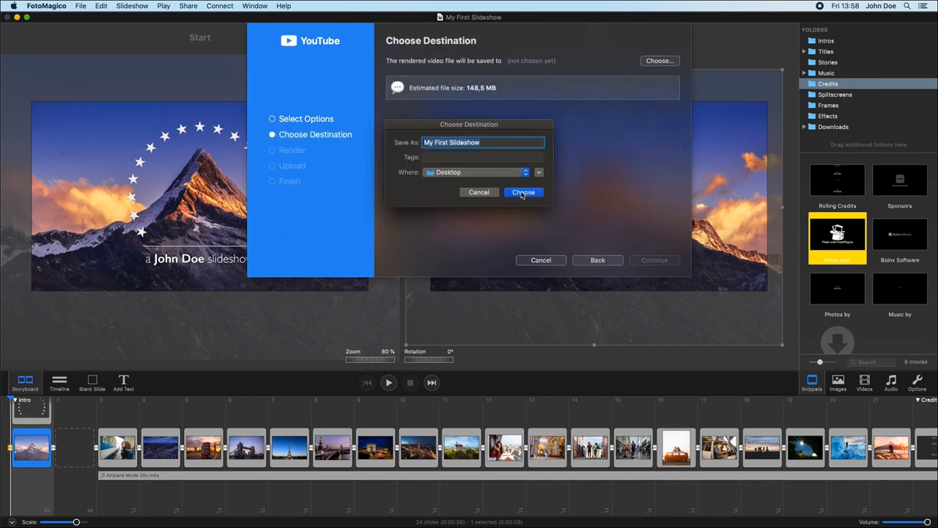
pyautogui.click(523, 192)
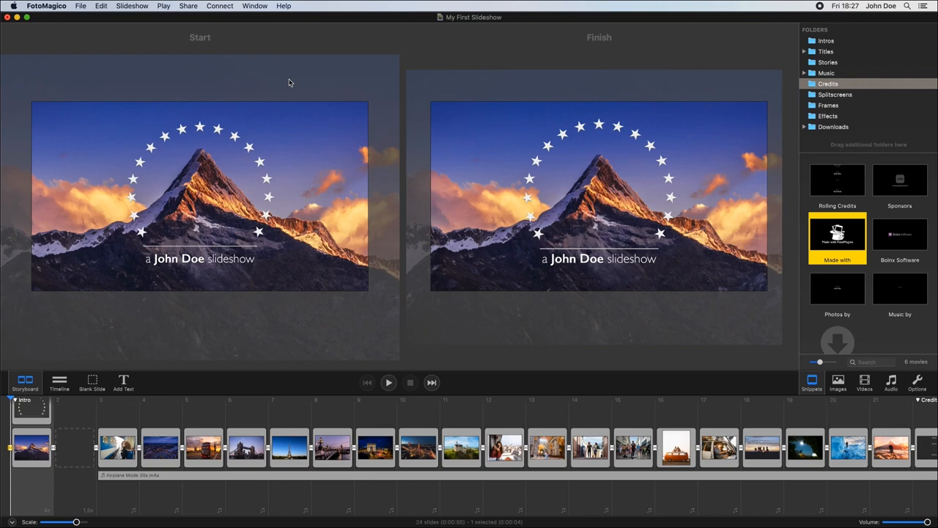
# Browse the Help menu, then start a new slideshow with File > New
pyautogui.click(283, 5)
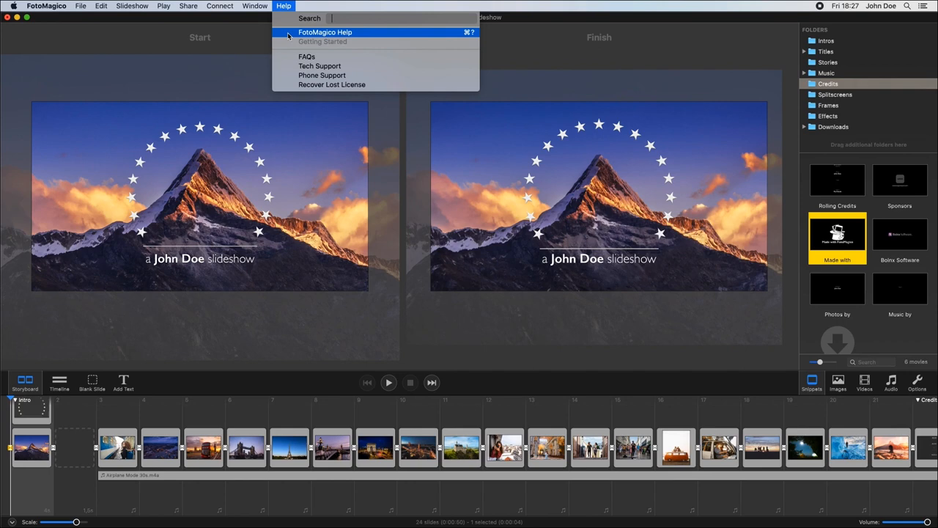
pyautogui.click(81, 6)
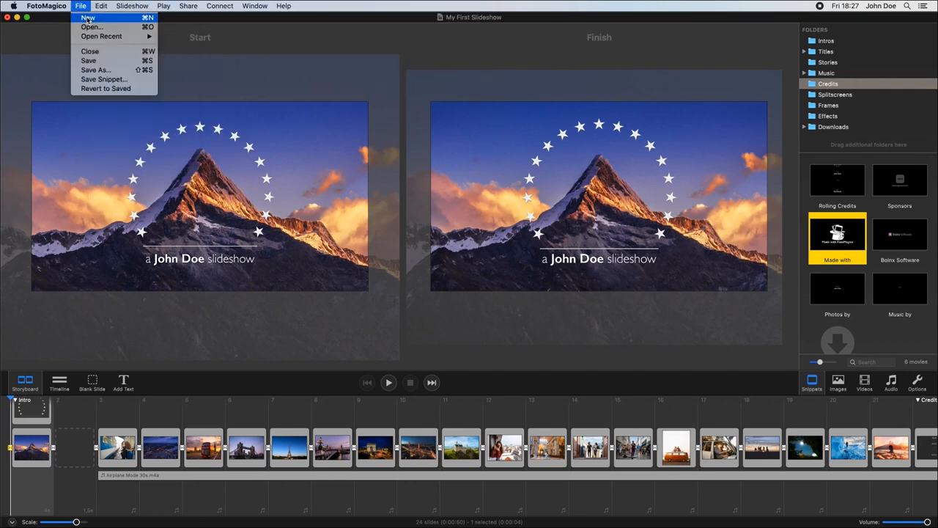
pyautogui.click(87, 17)
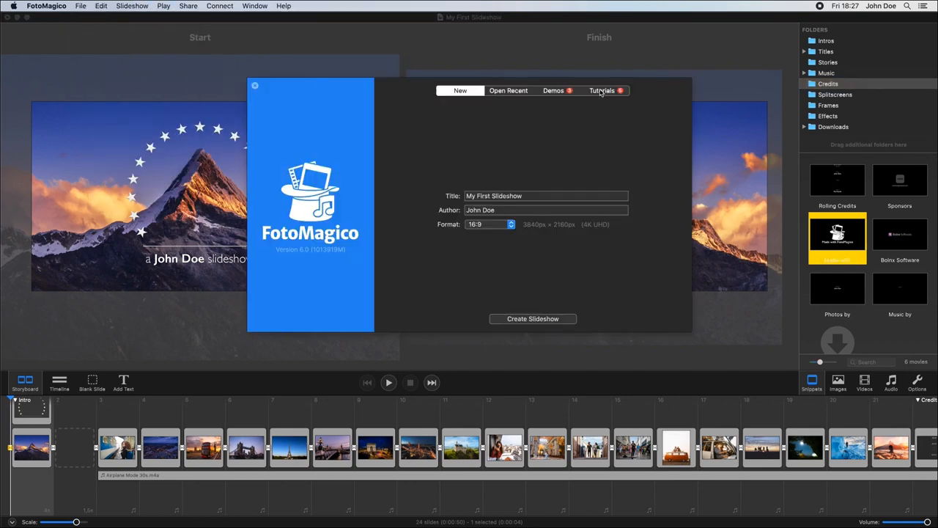